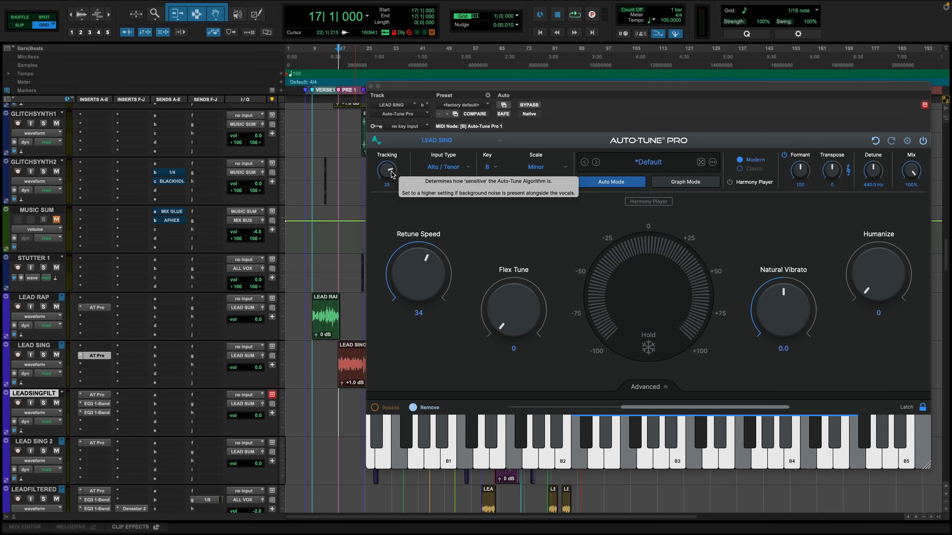
mouse_move(858, 292)
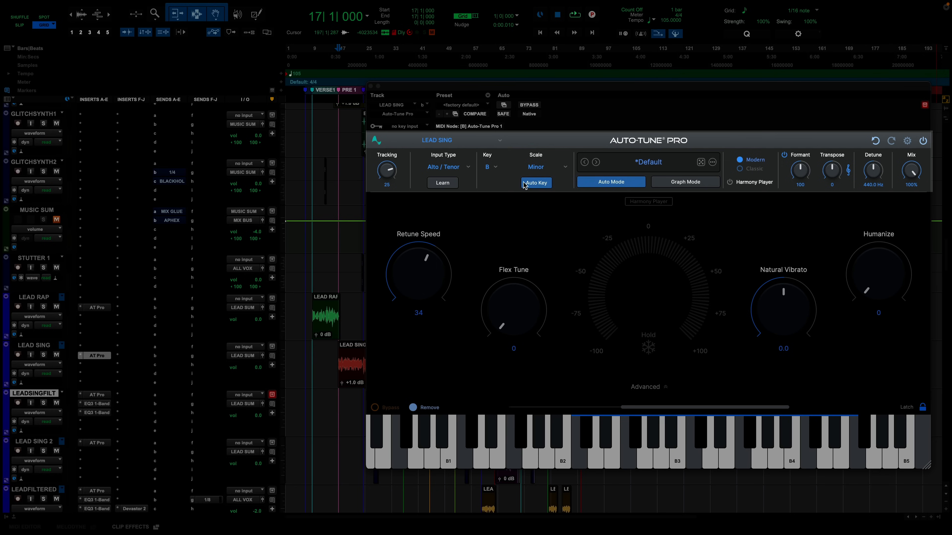
mouse_move(910, 233)
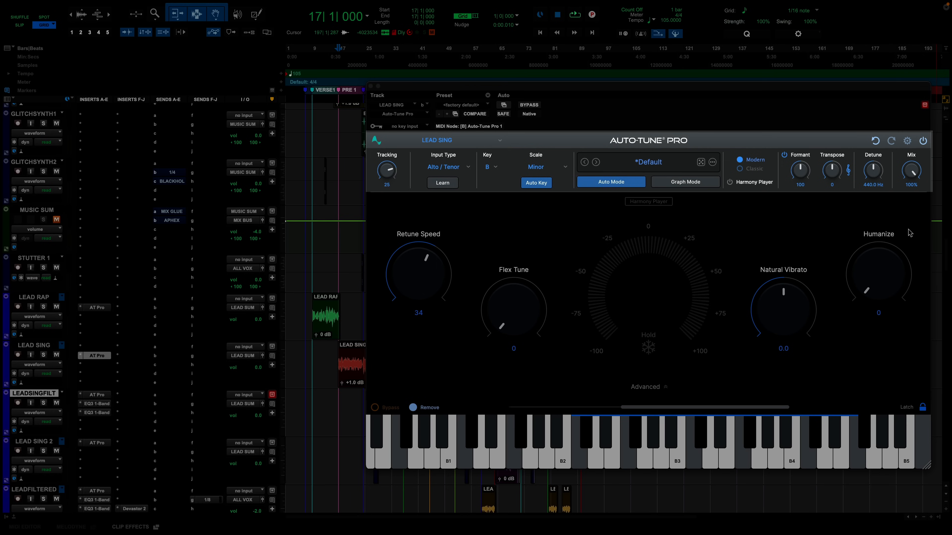
mouse_move(446, 283)
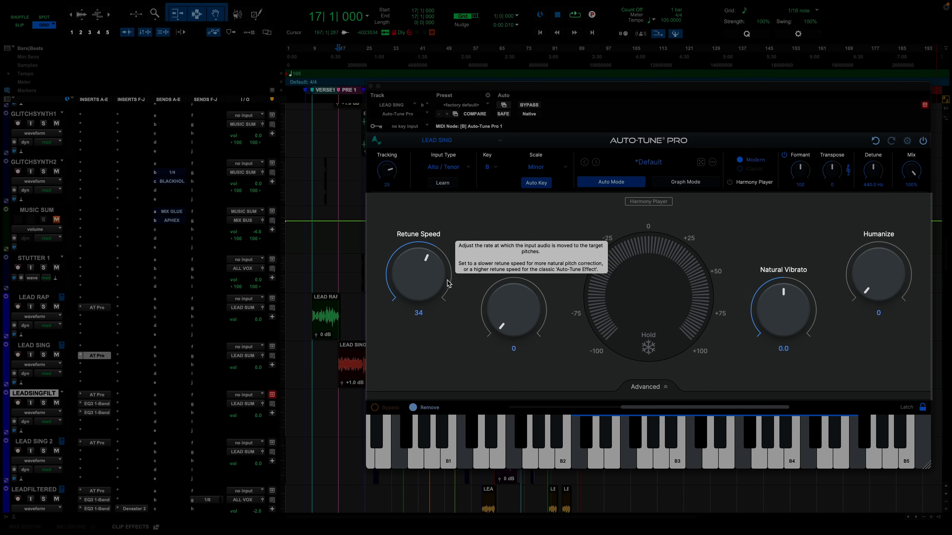
mouse_move(411, 295)
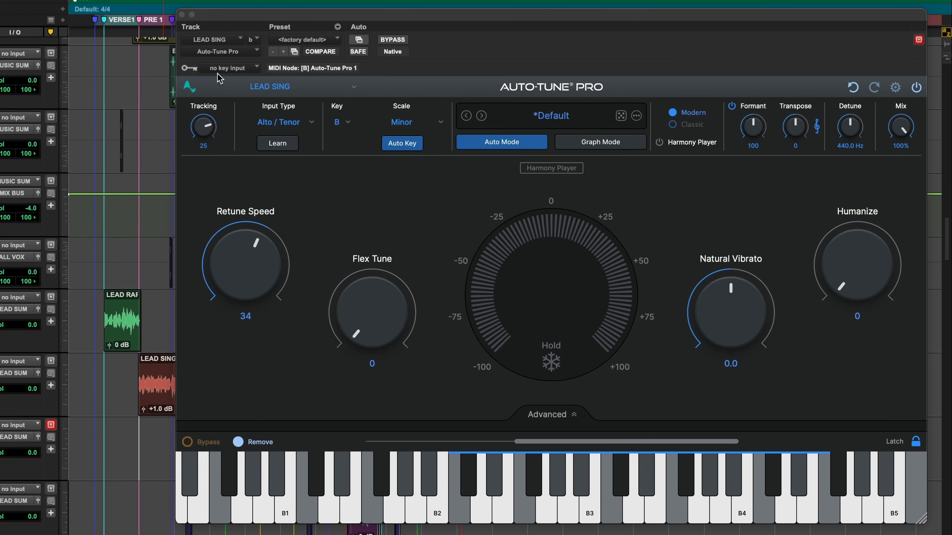
- Adjust Tracking sensitivity, settling back on 25, and list the vocal Input Types with Alto / Tenor kept
left_click_drag(203, 125, 203, 113)
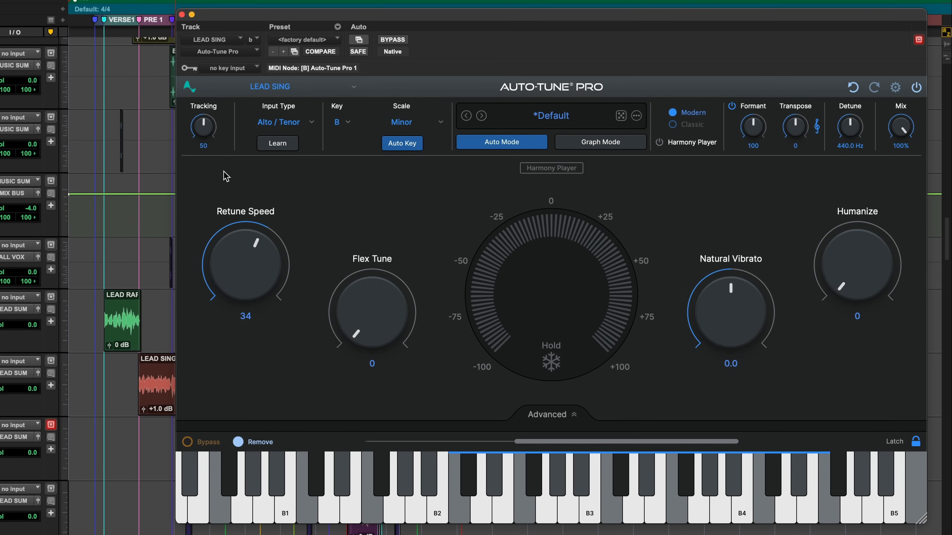
mouse_move(230, 190)
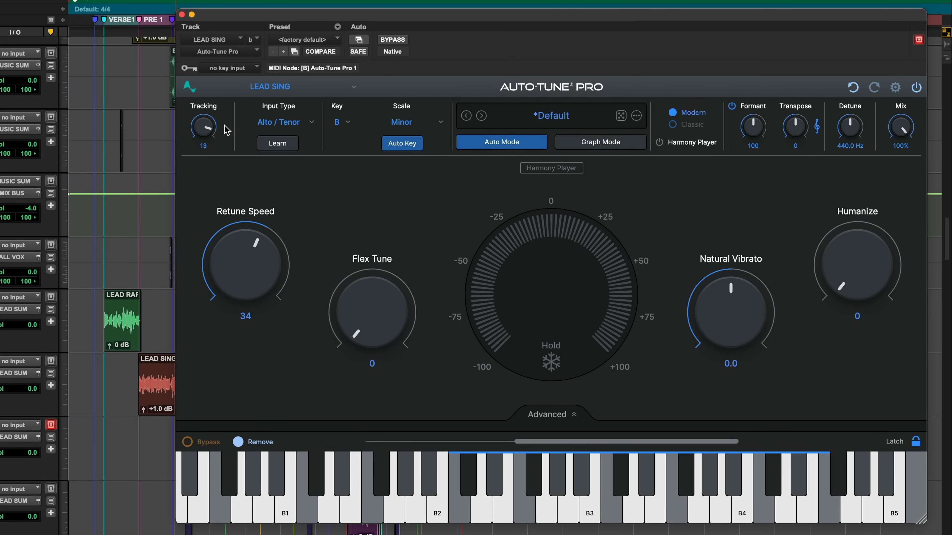
left_click_drag(203, 126, 204, 119)
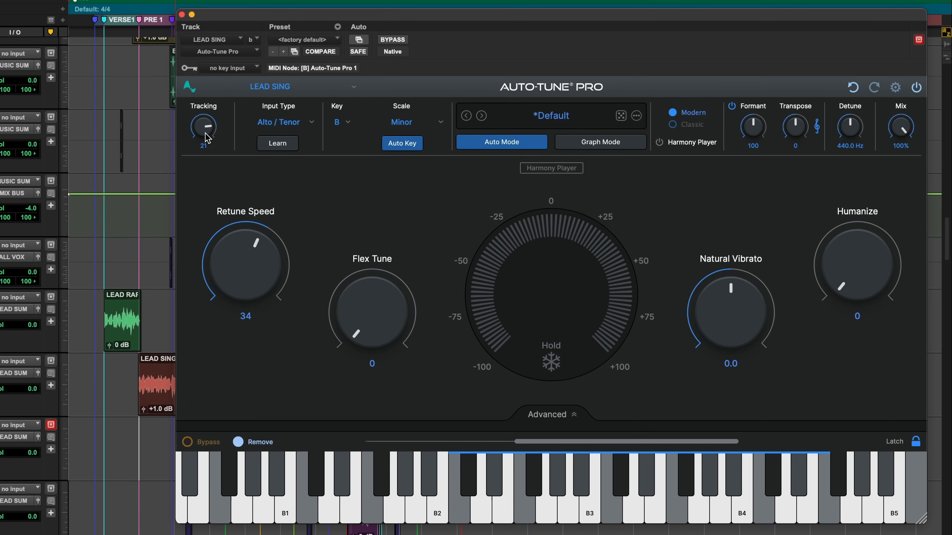
left_click_drag(204, 126, 204, 122)
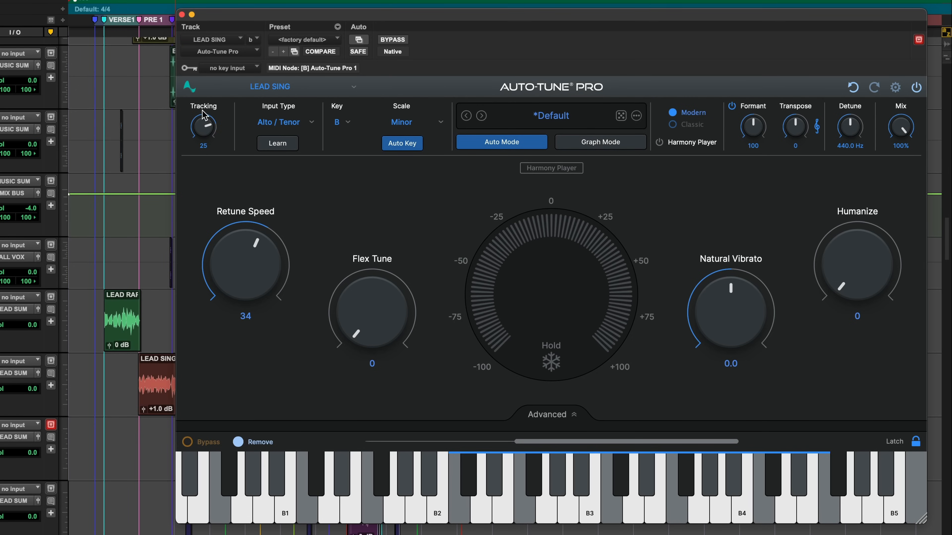
mouse_move(206, 113)
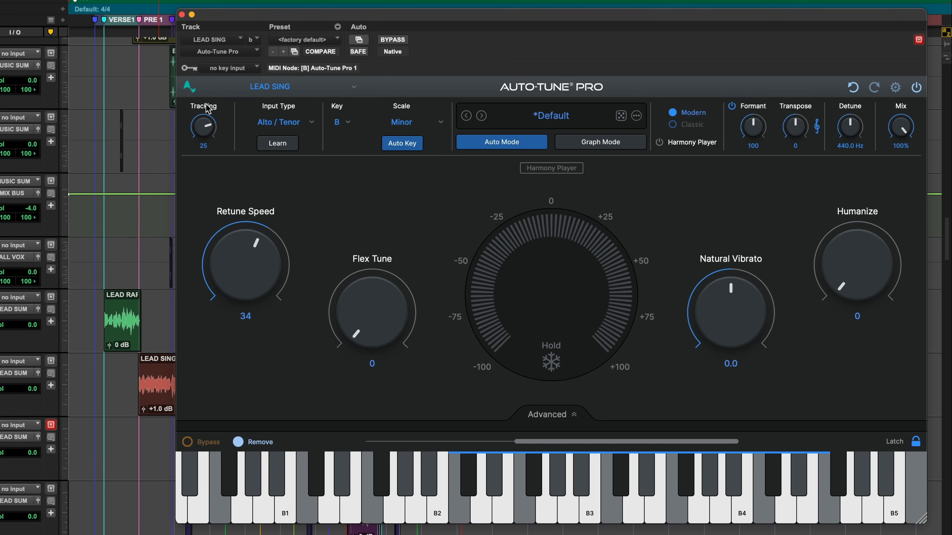
mouse_move(204, 128)
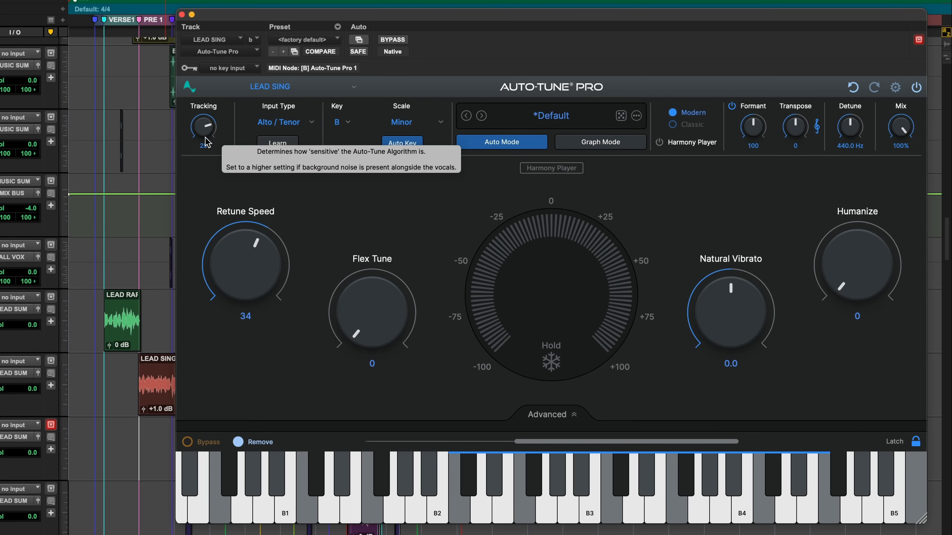
left_click(284, 122)
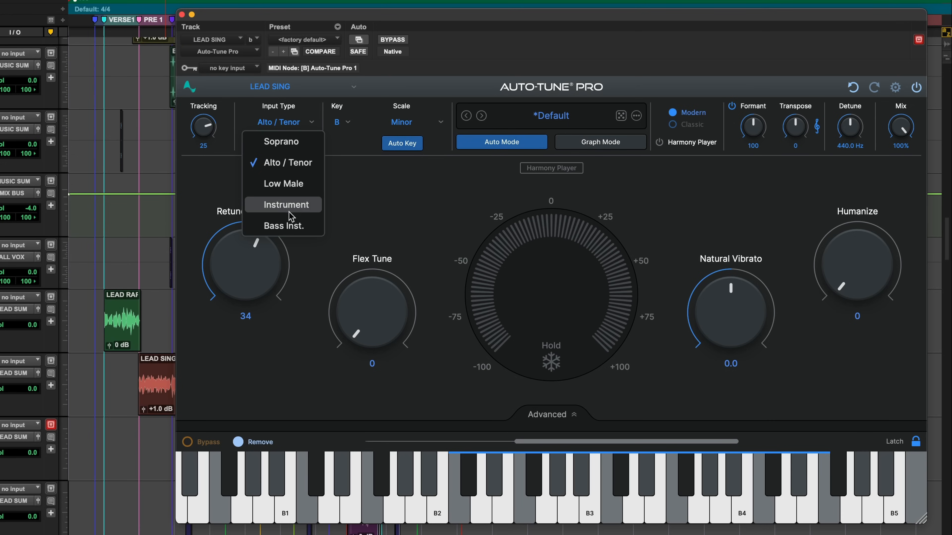
mouse_move(283, 162)
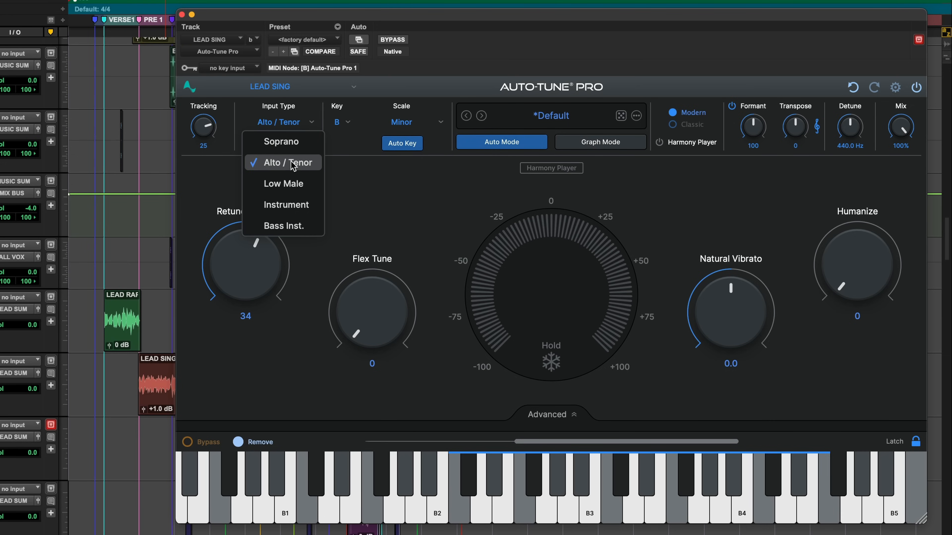
mouse_move(286, 205)
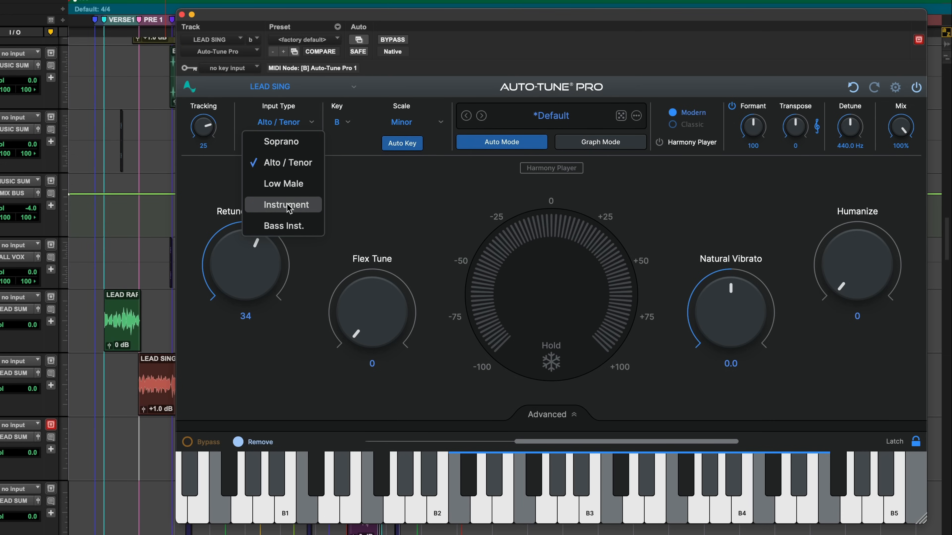
mouse_move(283, 226)
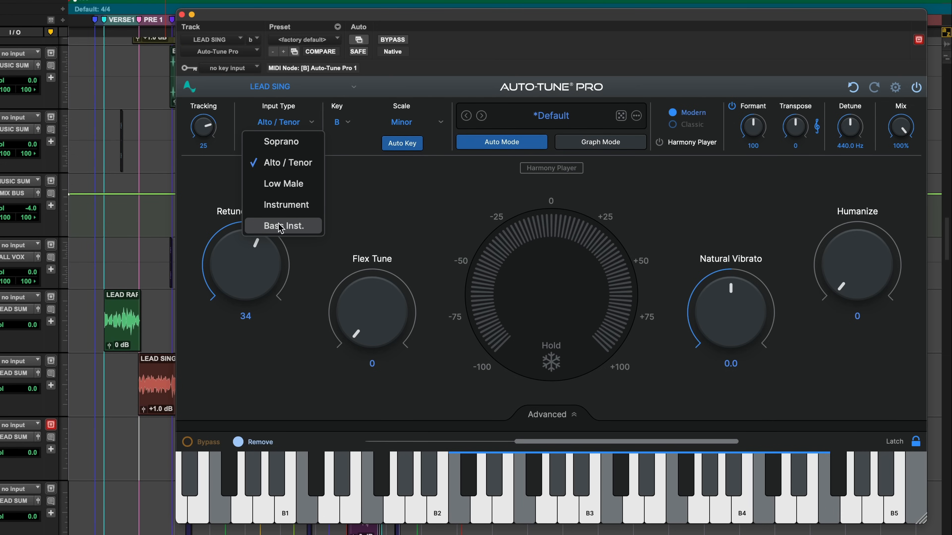
mouse_move(296, 230)
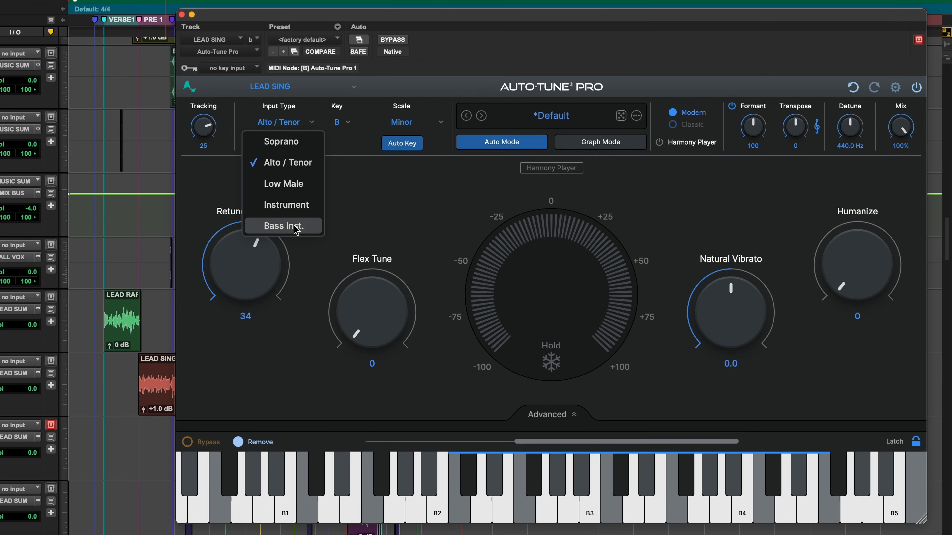
mouse_move(298, 232)
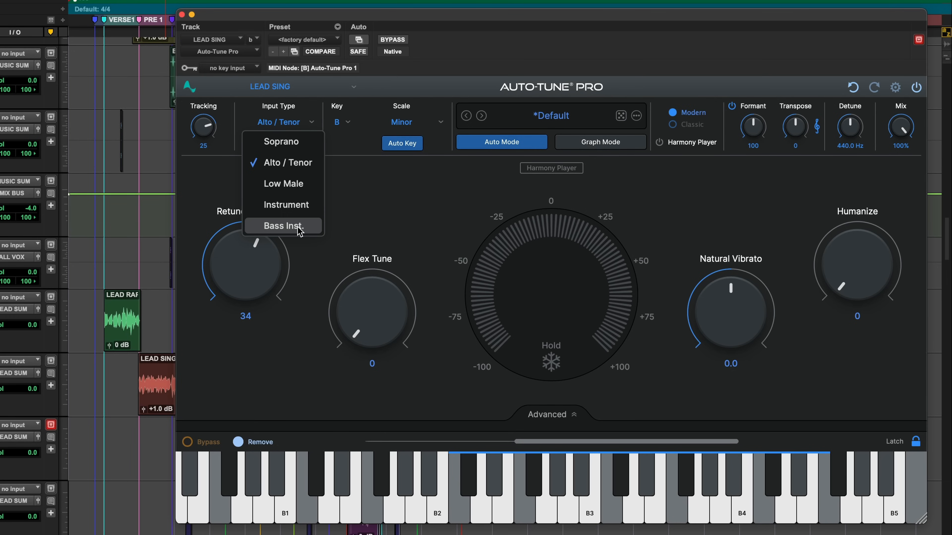
mouse_move(284, 205)
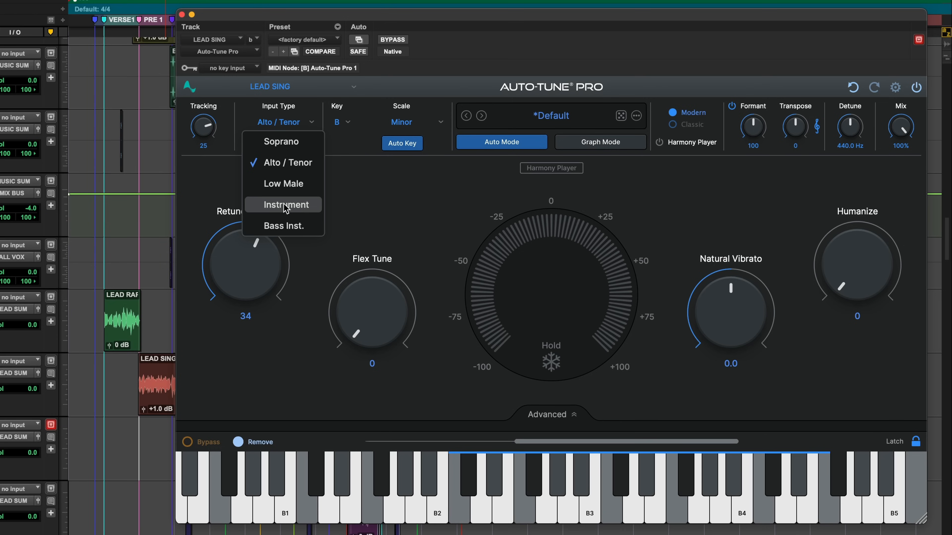
mouse_move(283, 208)
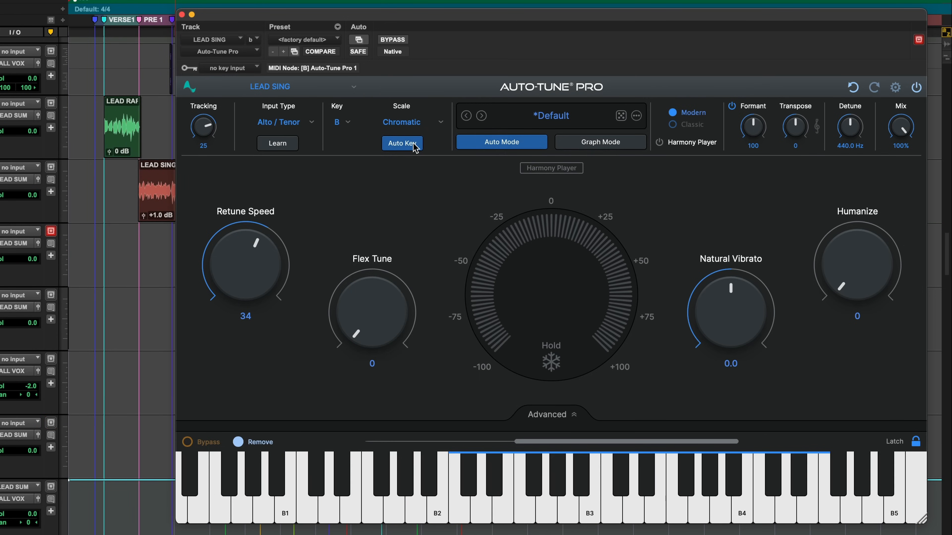
mouse_move(414, 130)
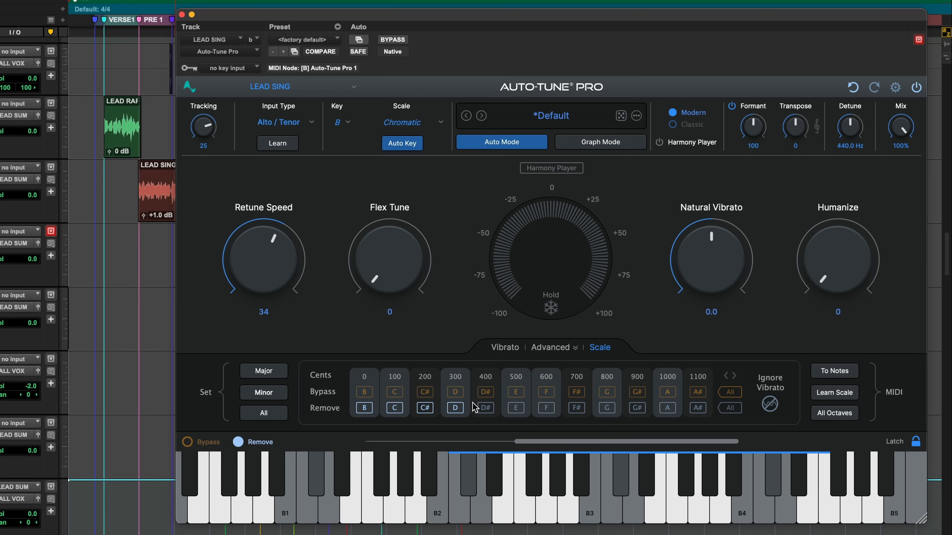
left_click(454, 408)
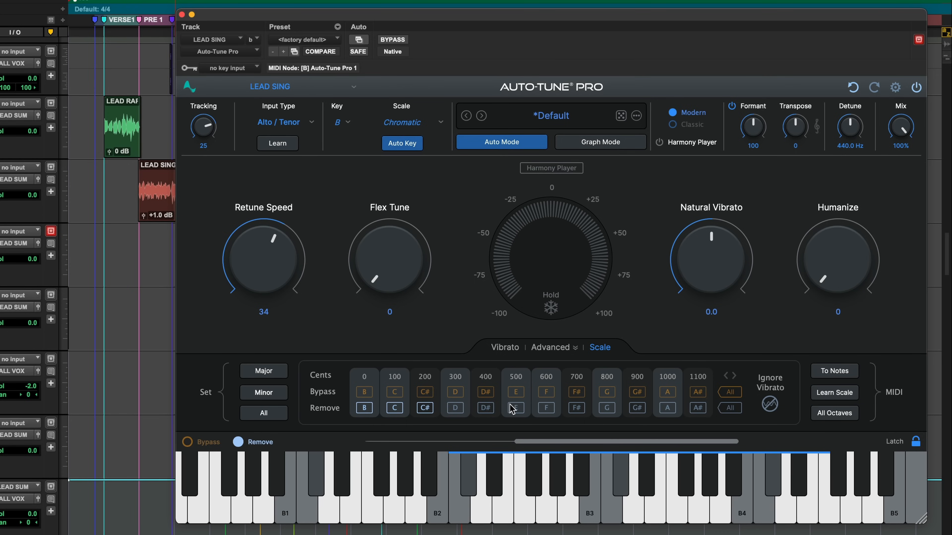
left_click(514, 408)
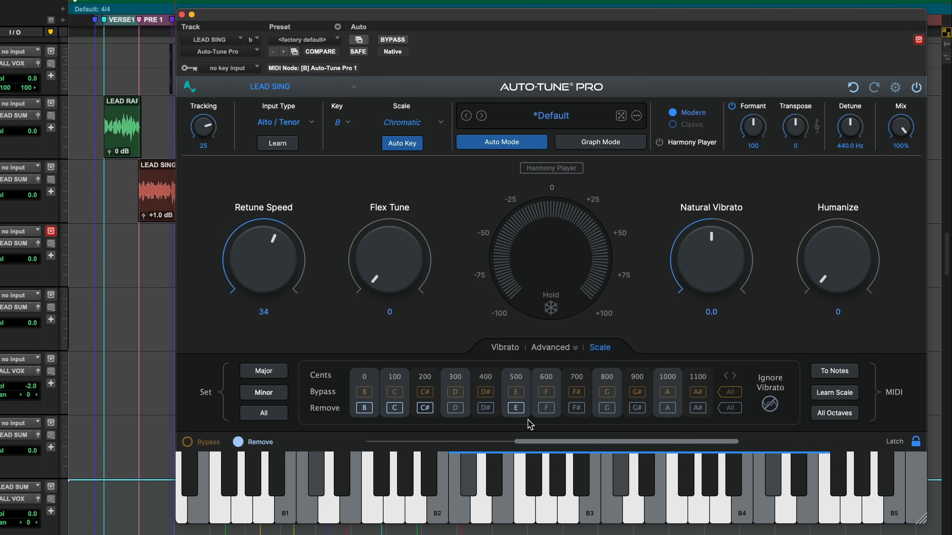
mouse_move(354, 447)
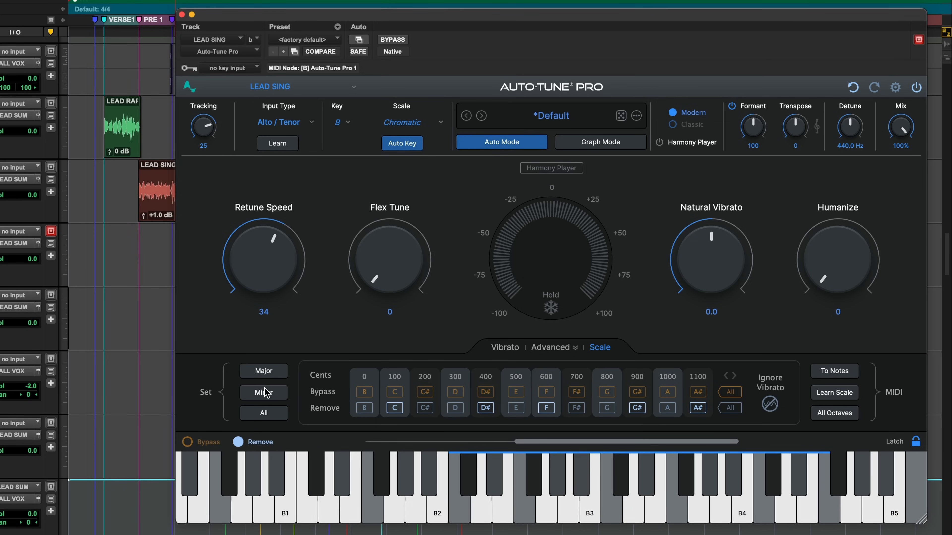
mouse_move(546, 134)
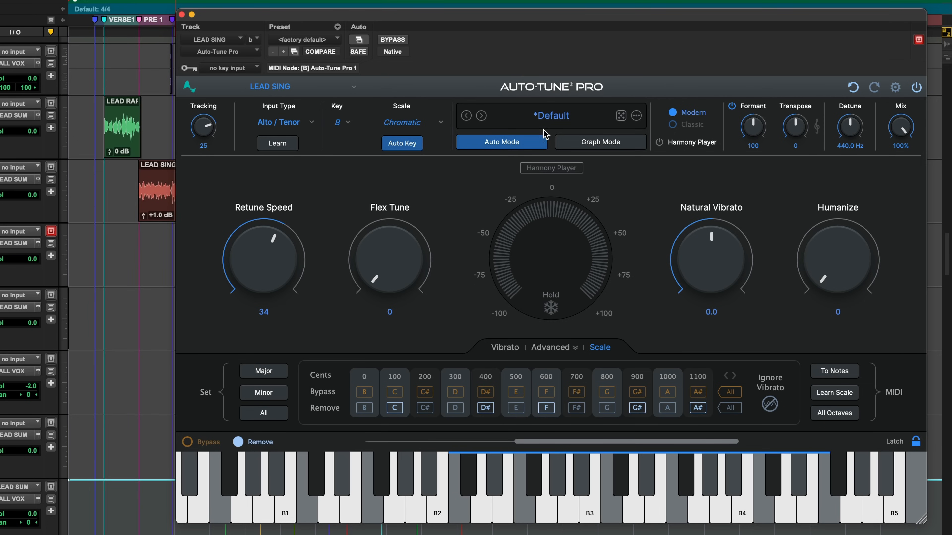
mouse_move(663, 476)
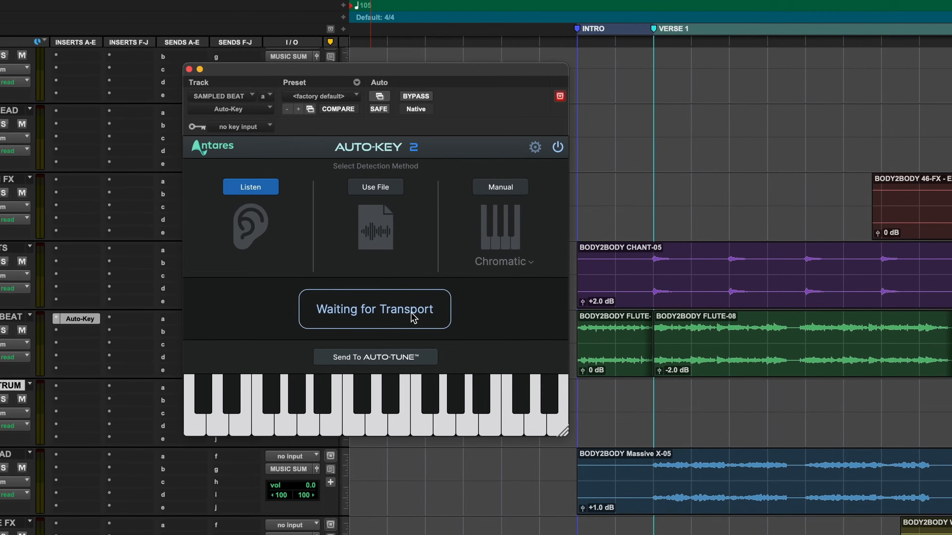
- Have Auto-Key 2 listen to the sampled beat and detect B Minor at 105 BPM
left_click(249, 187)
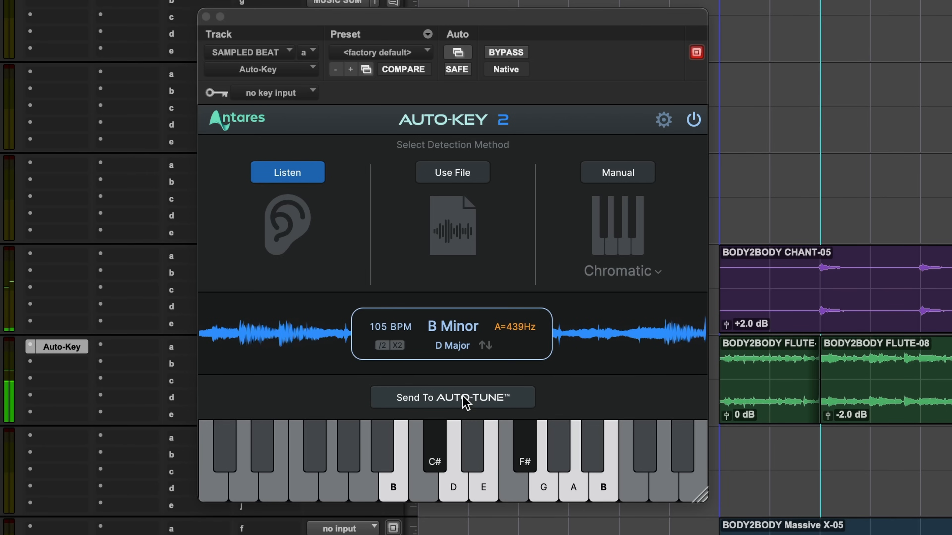
mouse_move(106, 379)
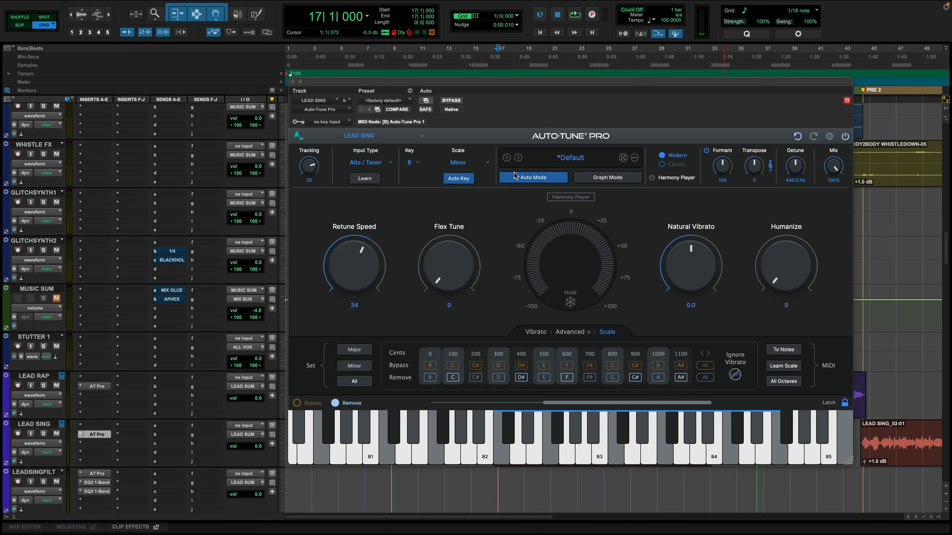
left_click(570, 157)
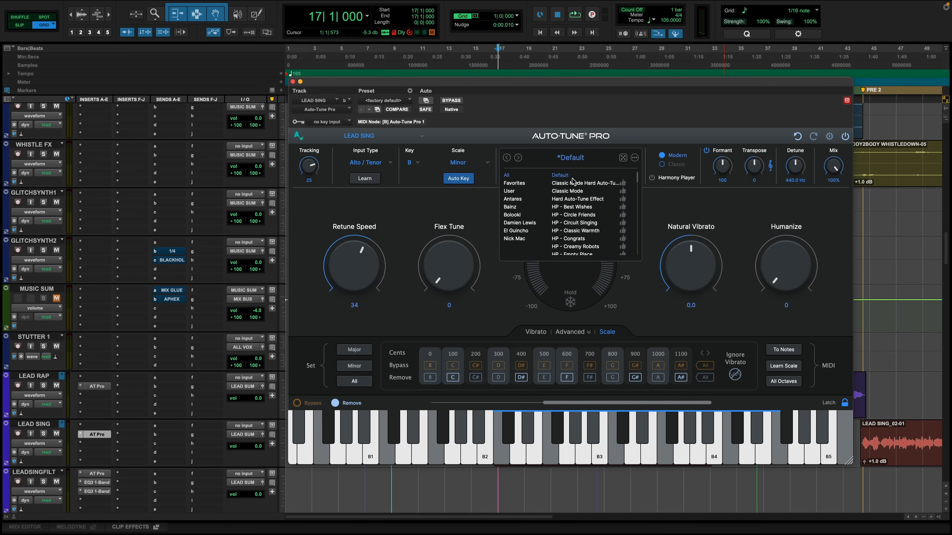
scroll("down", 3)
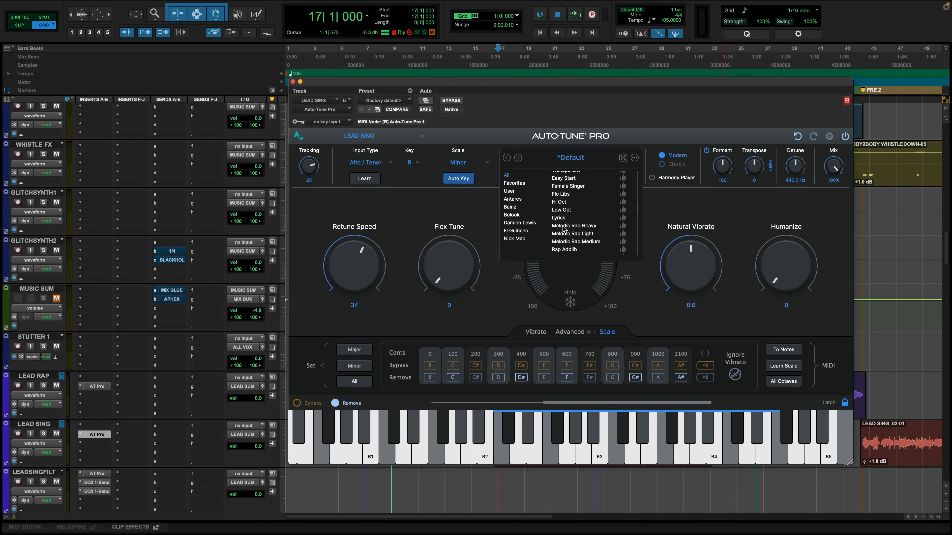
scroll("down", 3)
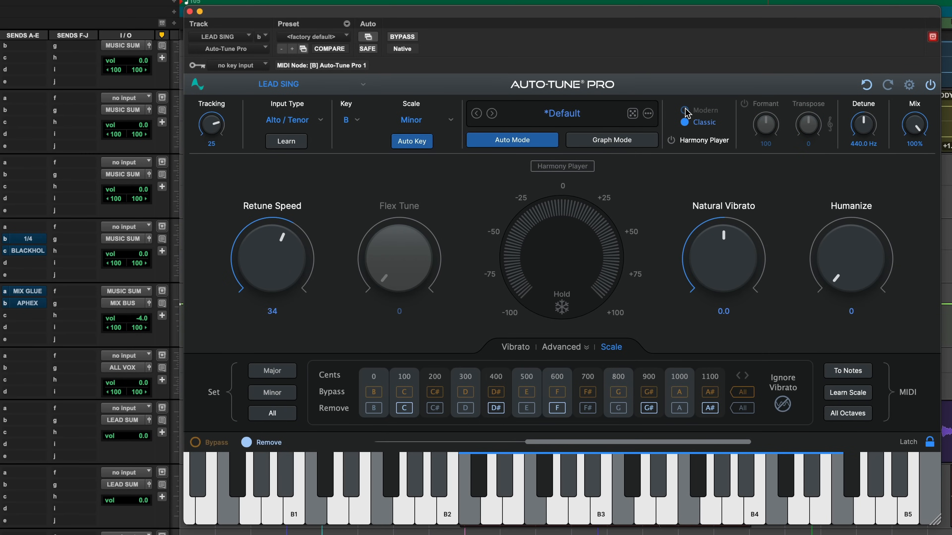
left_click(684, 111)
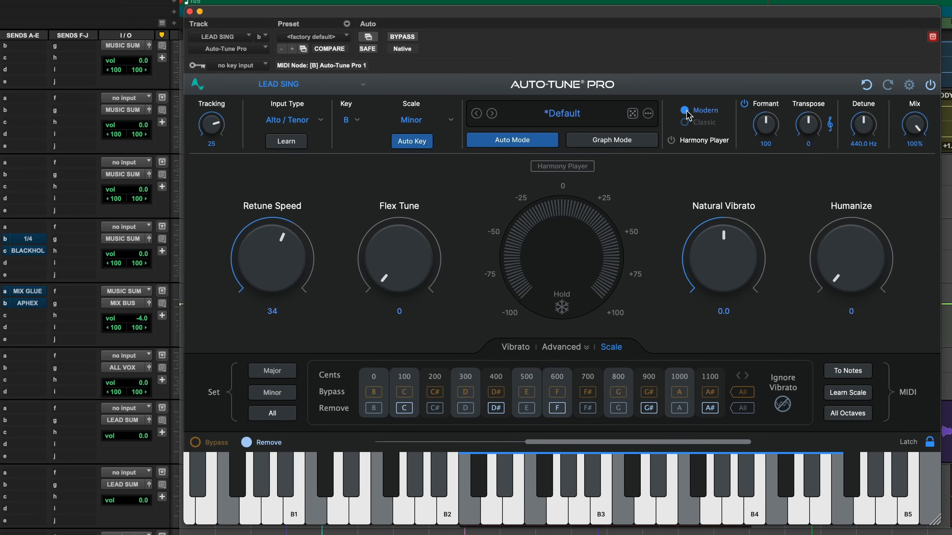
left_click(685, 121)
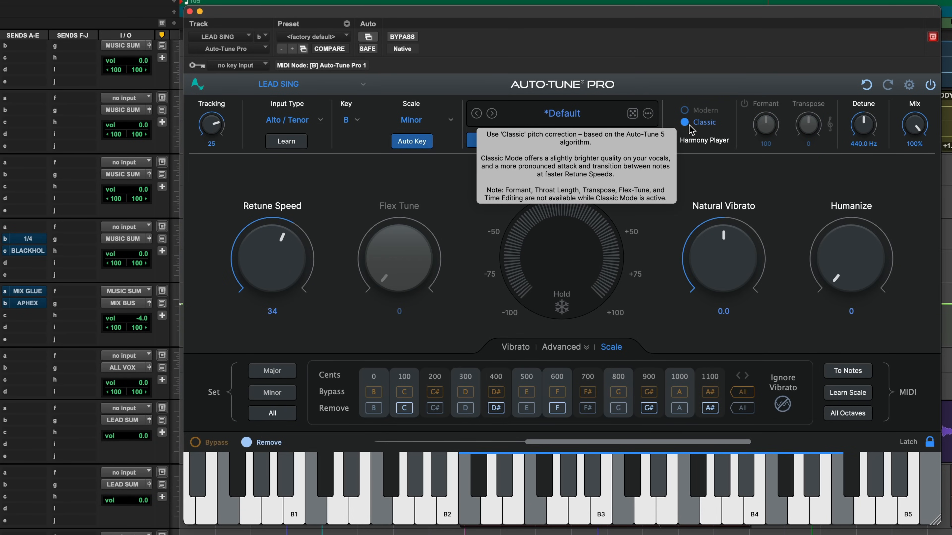
left_click(683, 110)
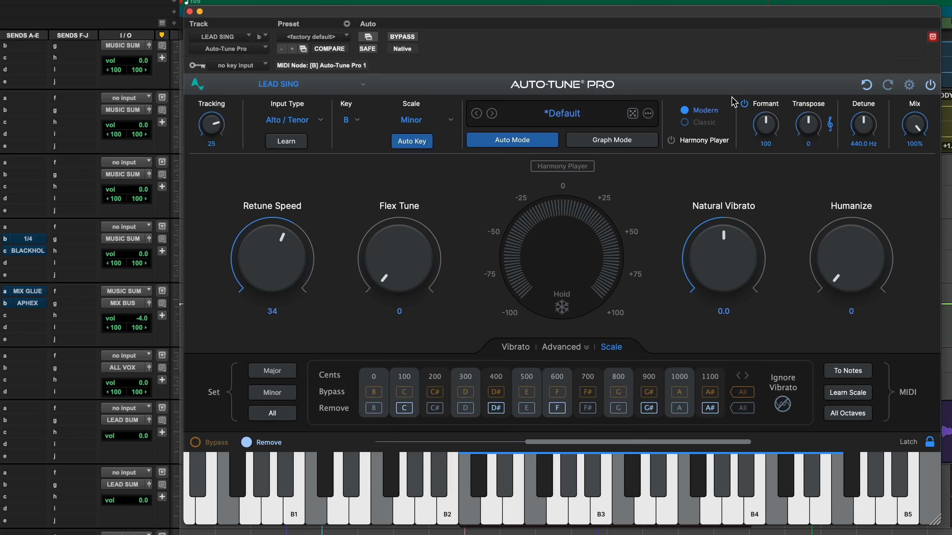
mouse_move(767, 129)
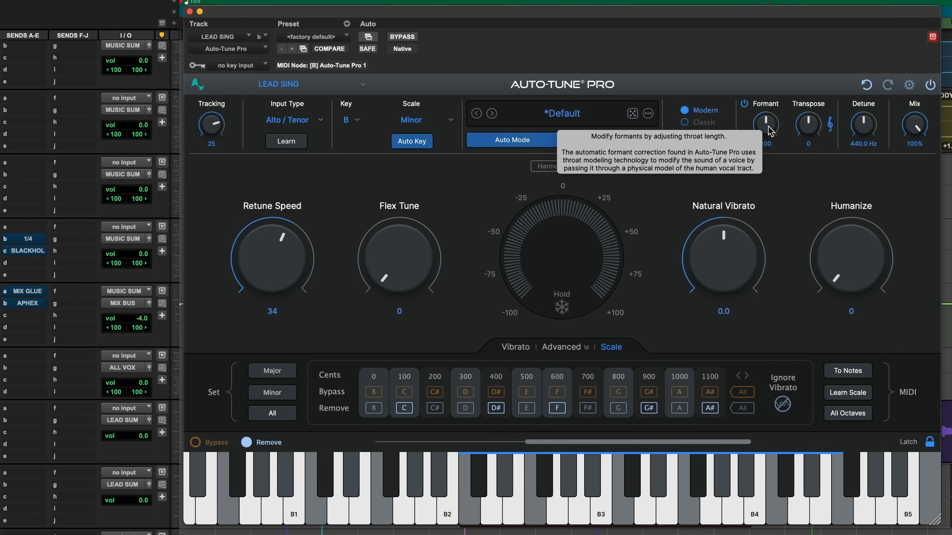
mouse_move(769, 132)
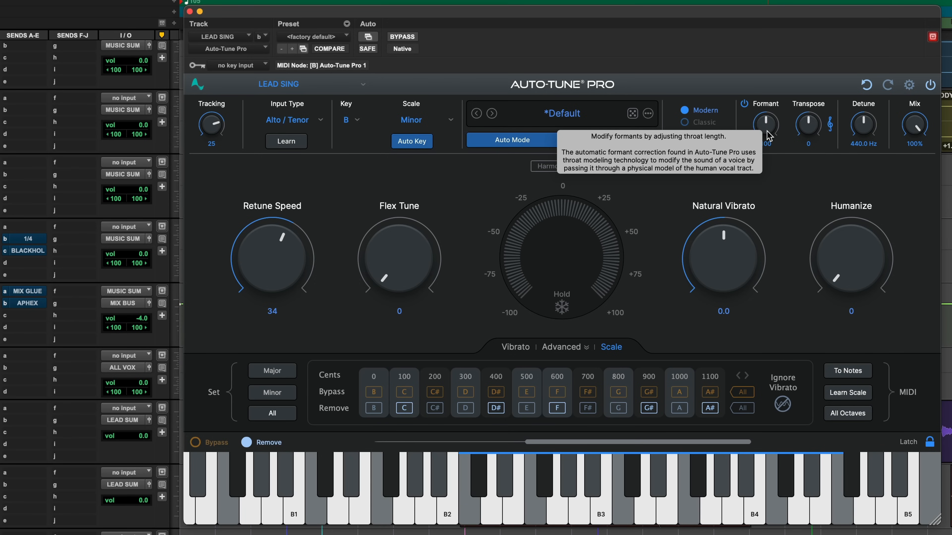
mouse_move(755, 307)
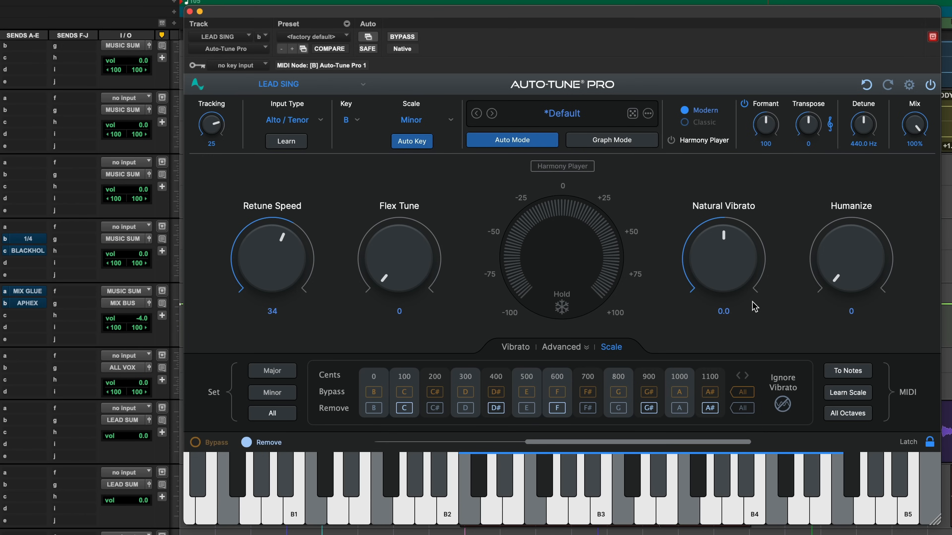
mouse_move(766, 127)
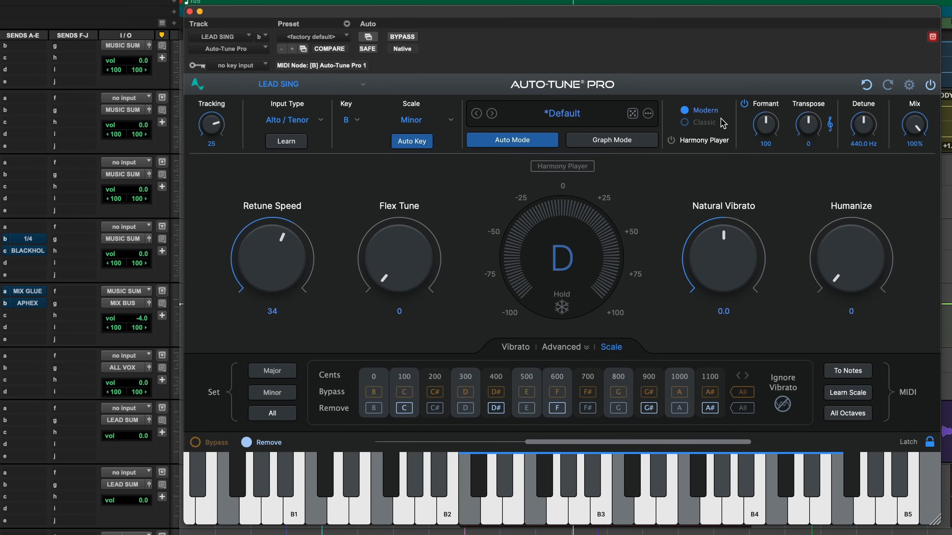
mouse_move(765, 124)
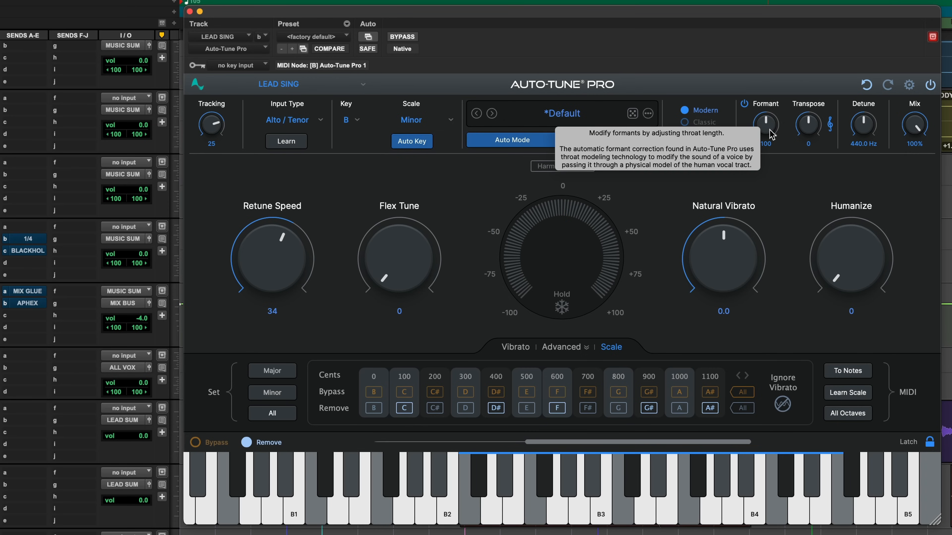
mouse_move(808, 125)
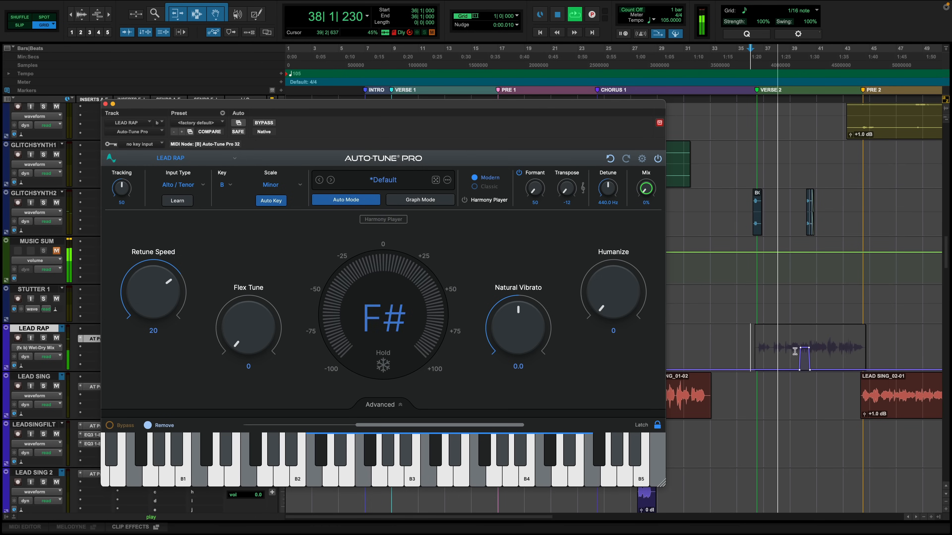
- Show Auto-Tune Pro on LEAD RAP with B Minor, Retune Speed 20, Transpose -12 and Mix 0%
left_click(555, 33)
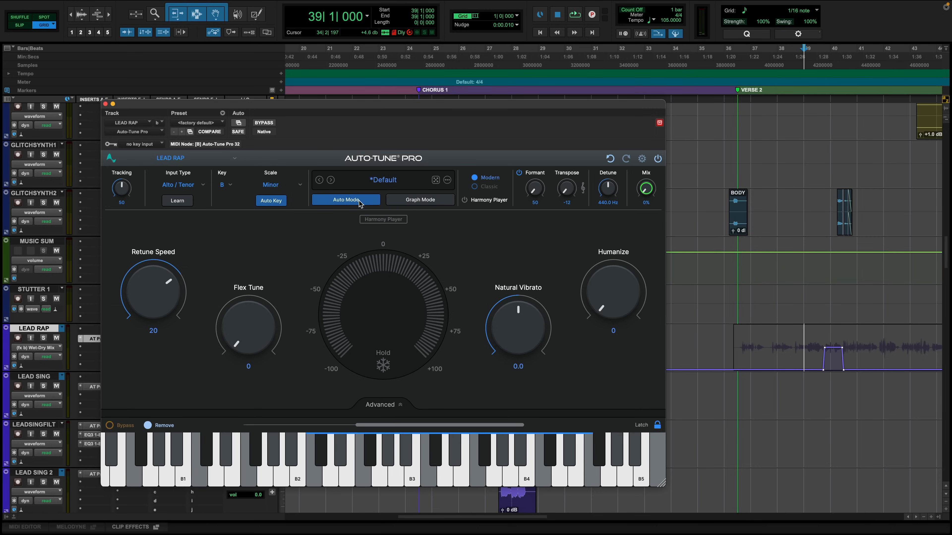
mouse_move(121, 186)
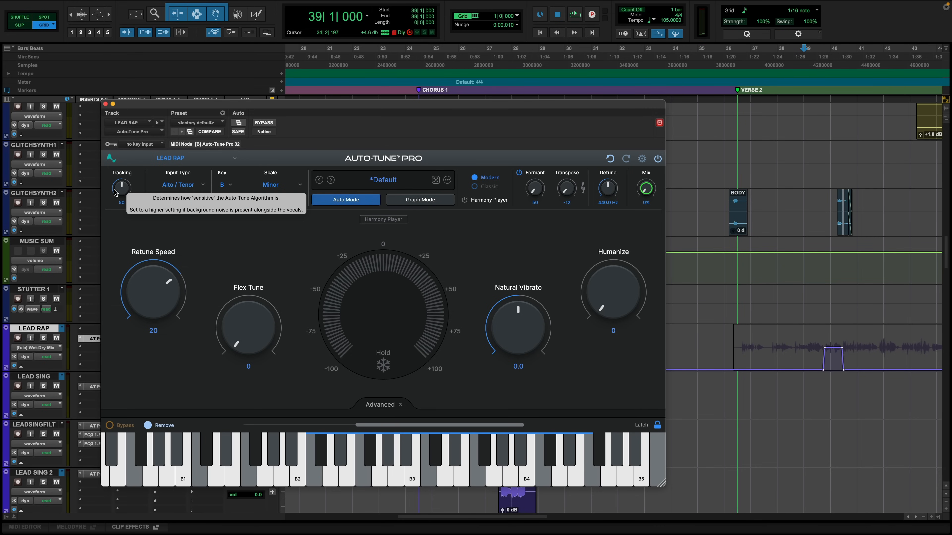
- Bring up Auto-Tune Pro on LEAD SING 2 and switch it to Graph Mode
left_click(420, 200)
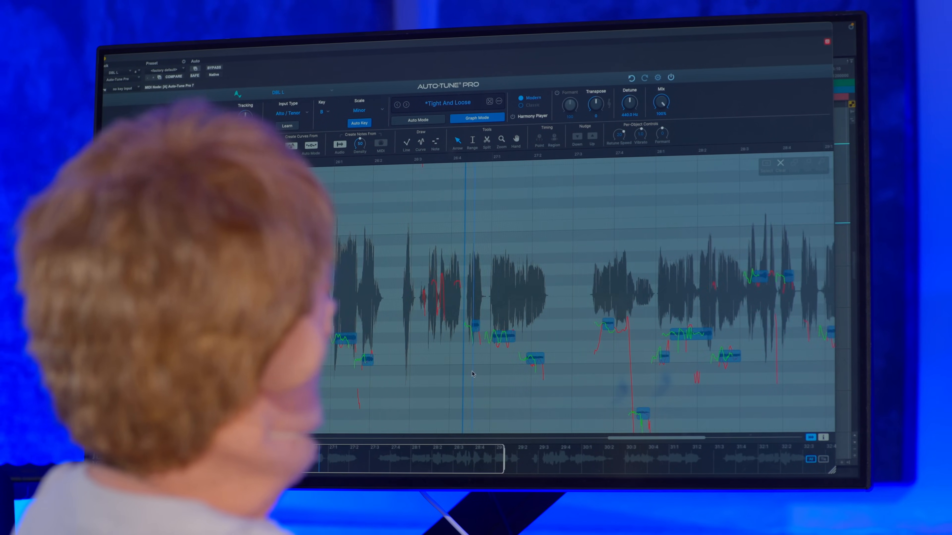
left_click(128, 146)
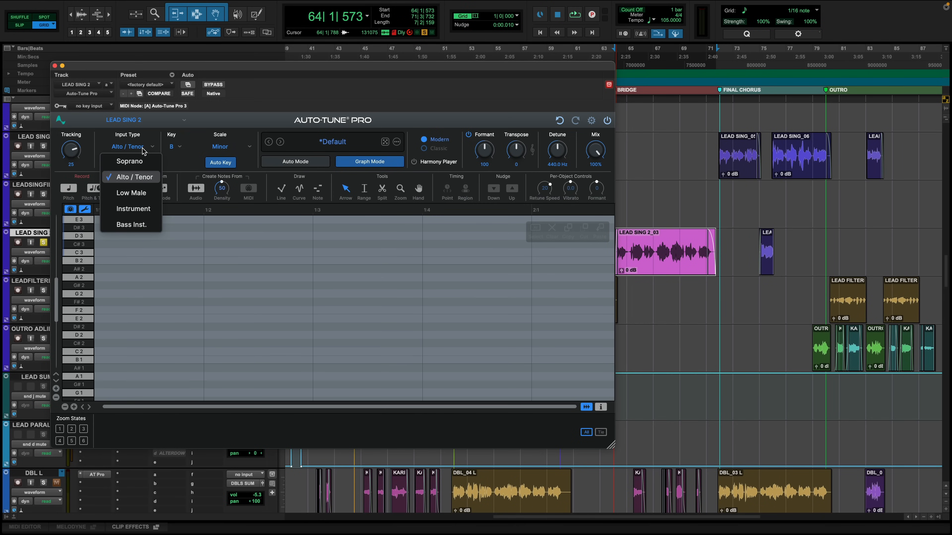
- Set LEAD SING 2's Input Type to Soprano for graph pitch capture
left_click(129, 161)
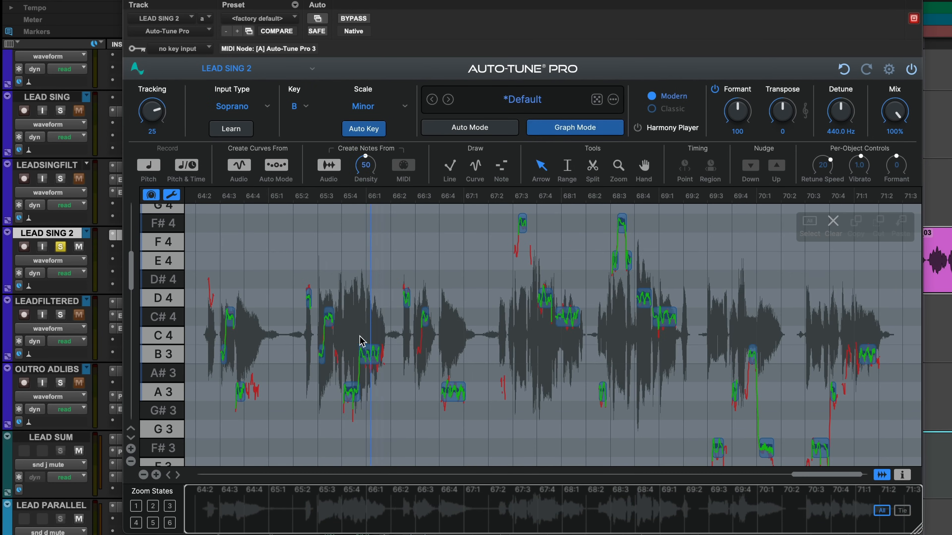
mouse_move(248, 331)
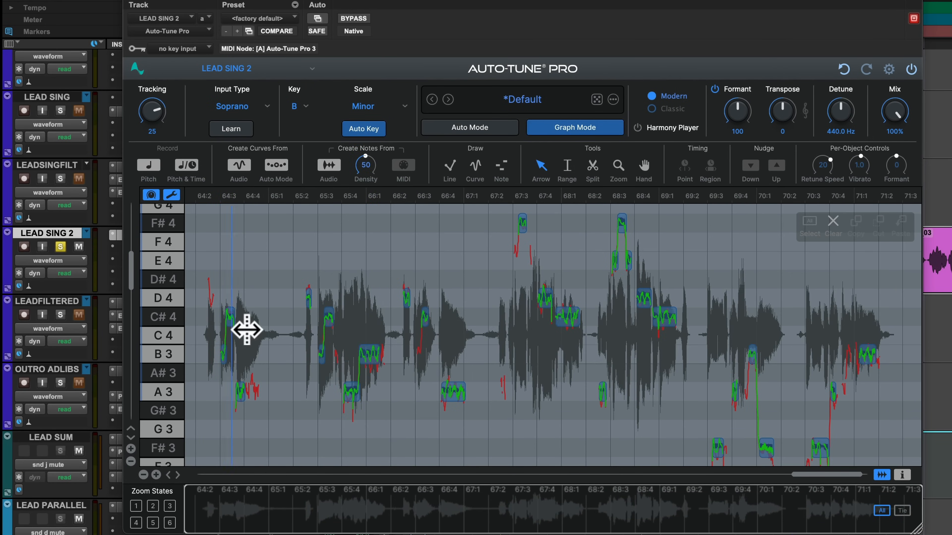